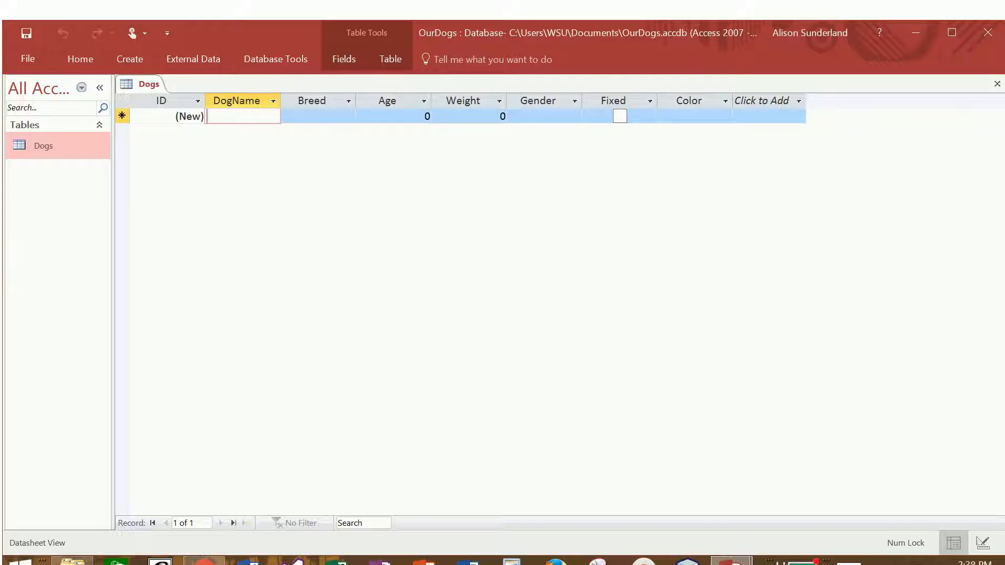
Step: Select every Dogs datasheet column and open the Home tab's Font Size list
click(243, 115)
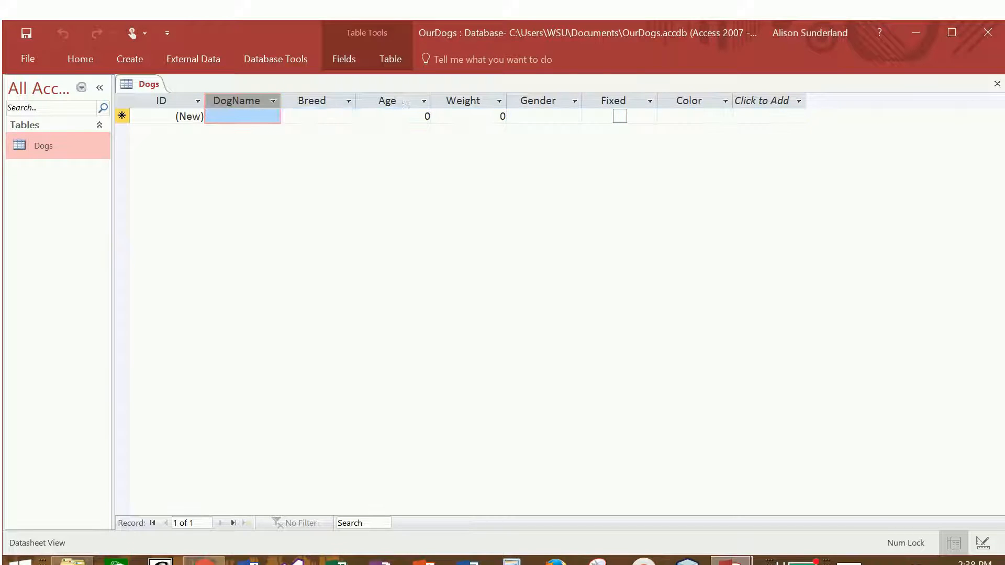
click(122, 116)
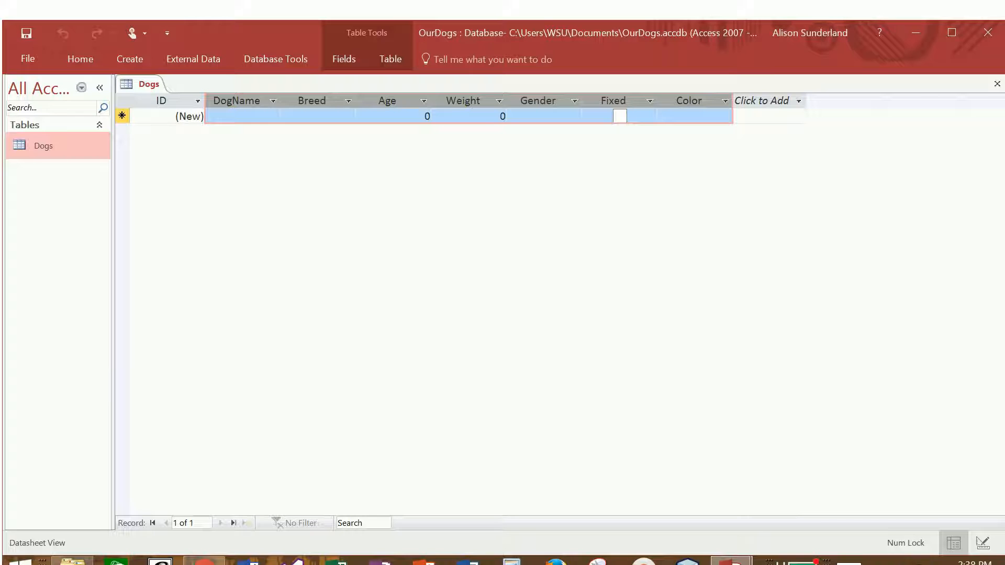
click(80, 58)
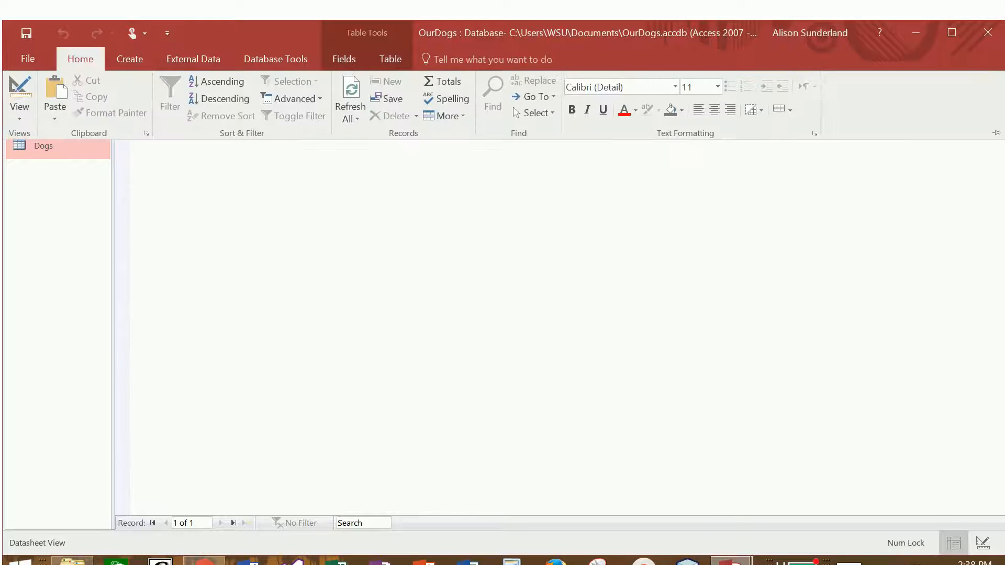
click(716, 86)
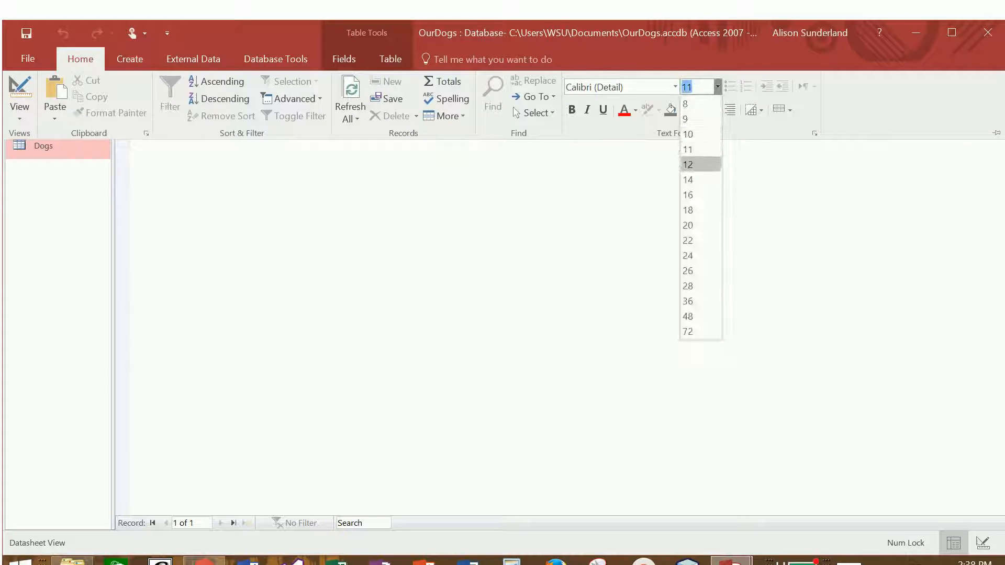
mouse_move(688, 180)
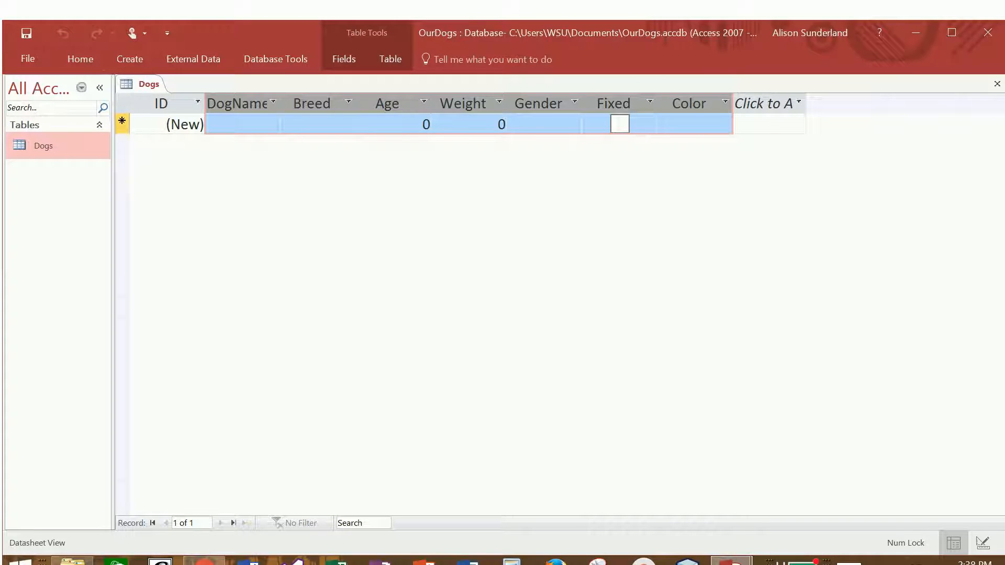
Step: Enter Girl, Chihuahua, 5, 9, F, fixed, Tricolor as the first dog
click(241, 125)
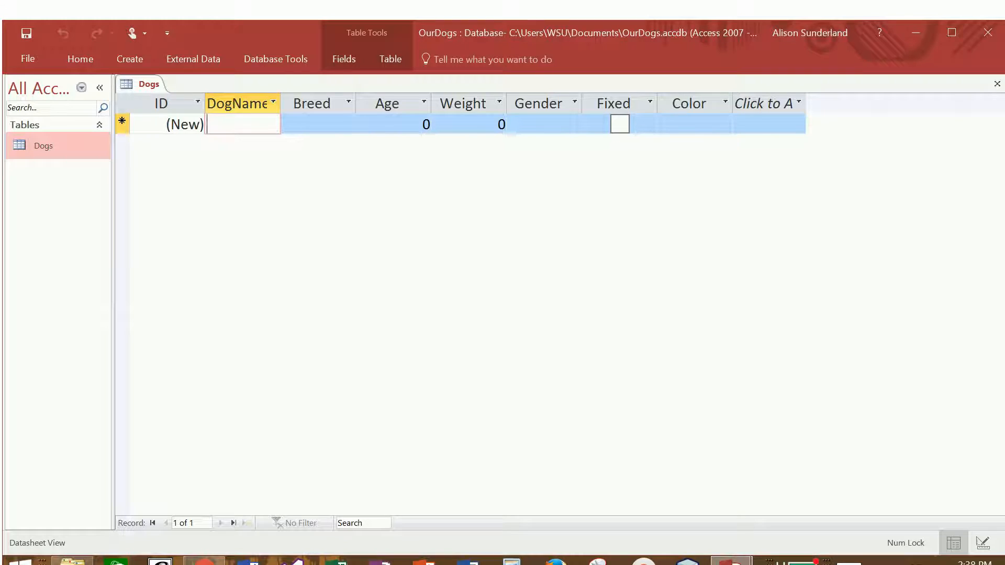
text(Girl)
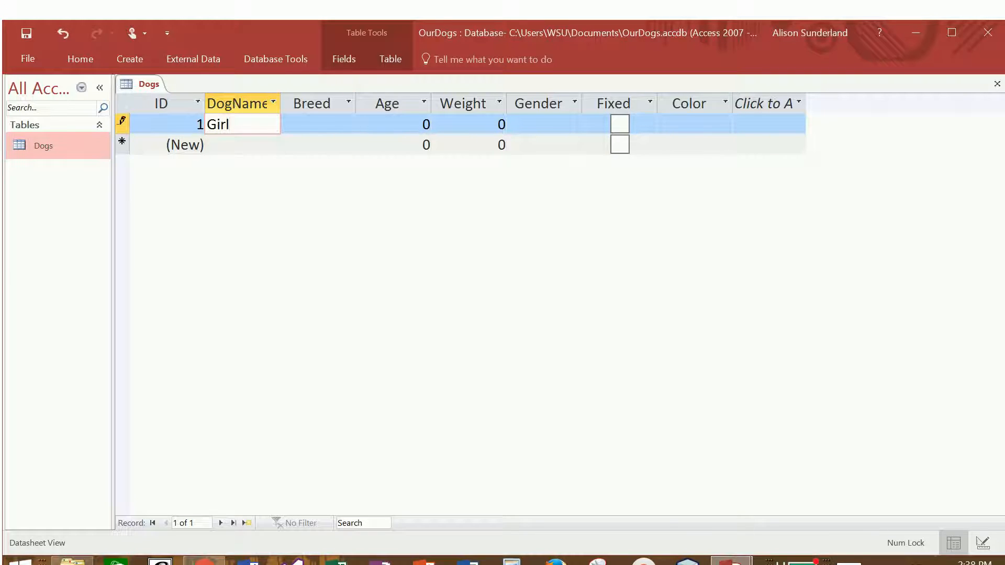
text(Chihuahua)
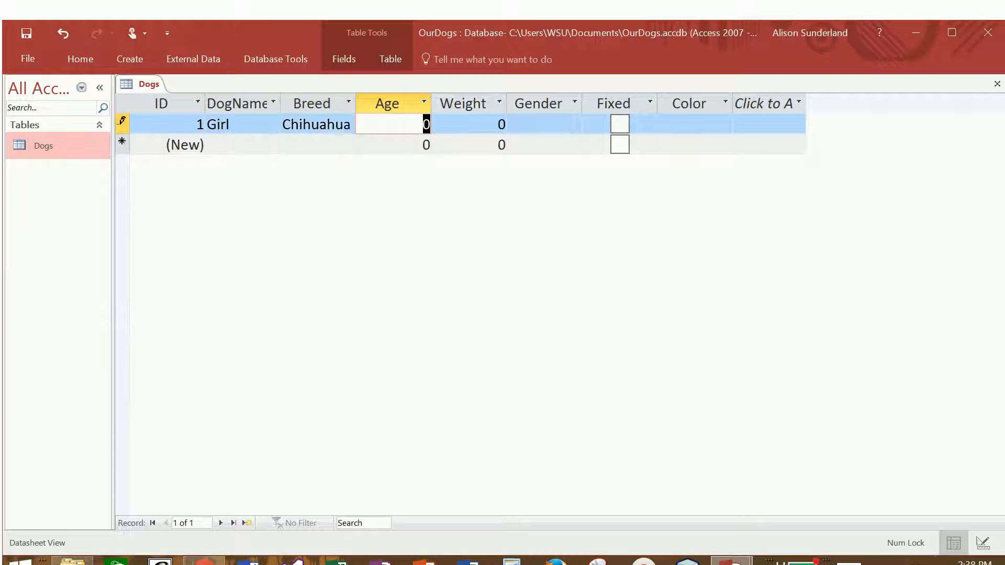
text(5)
click(470, 124)
text(9)
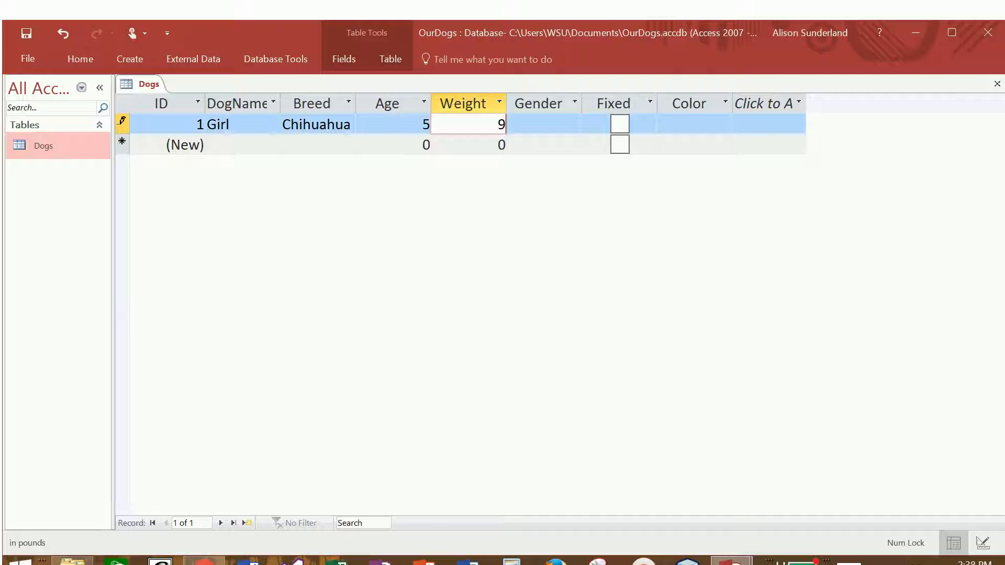
click(543, 125)
text(Tri)
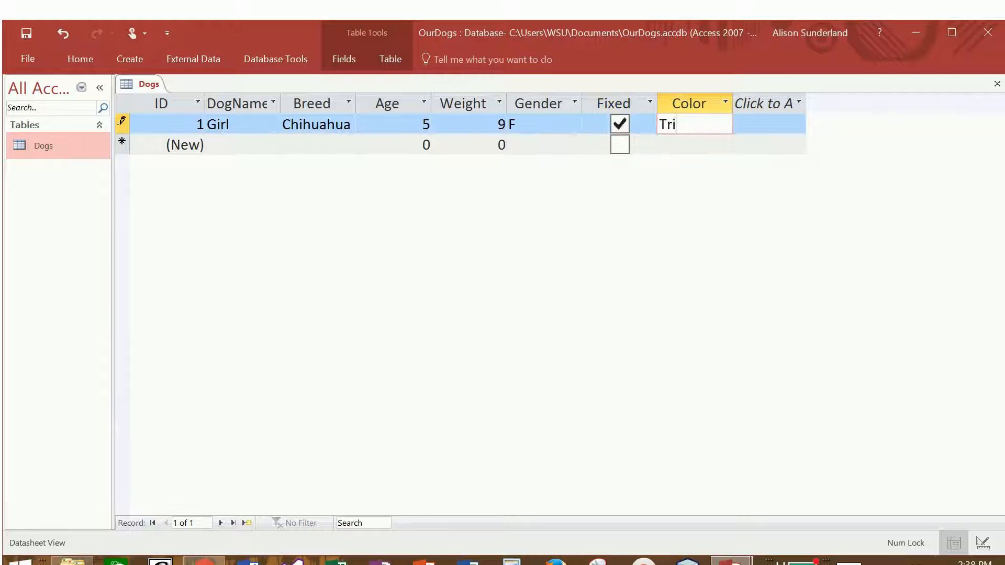
text(color)
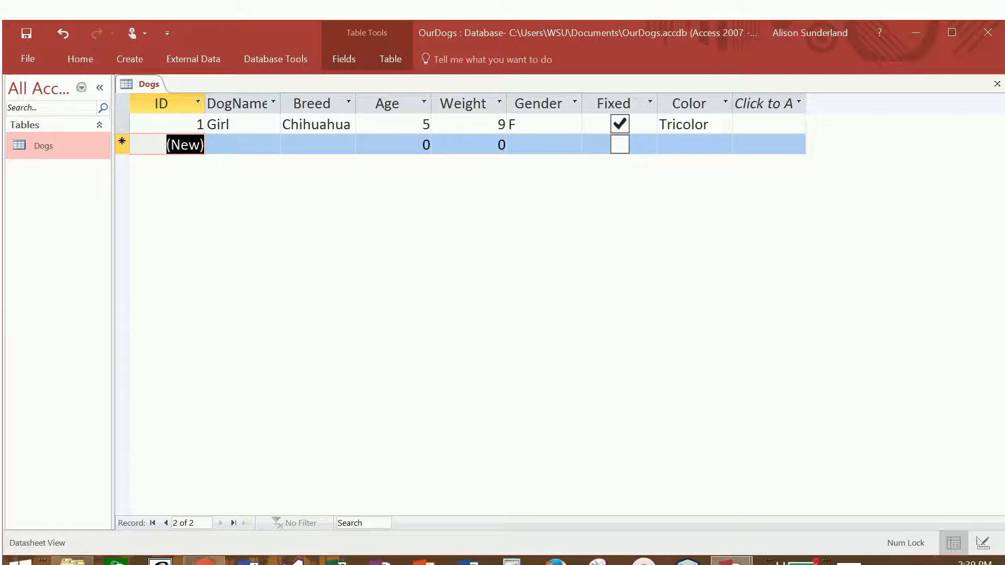
Step: Enter Chihuahua, 4, 12, M, fixed, Tan in a new row with DogName left blank
click(242, 145)
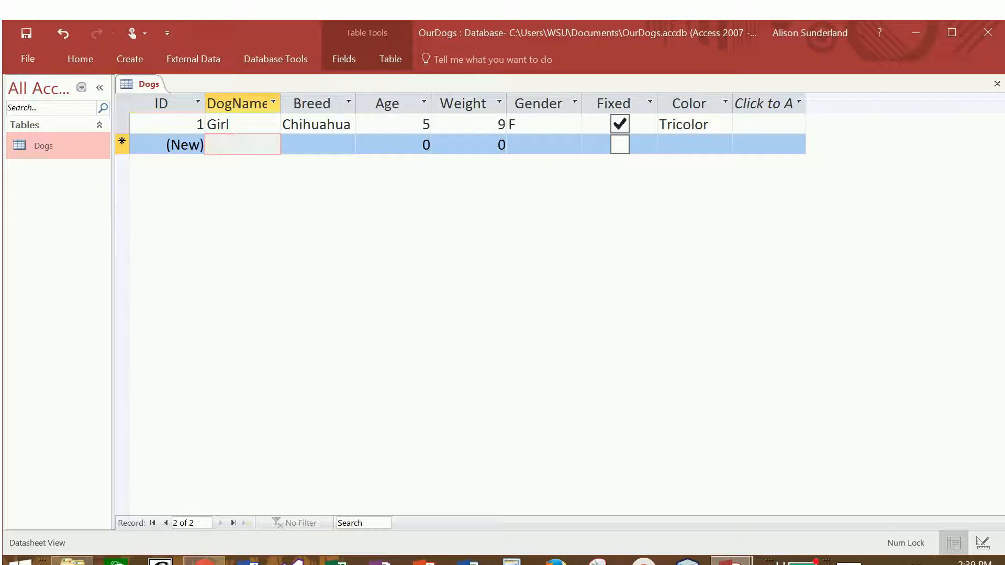
click(317, 144)
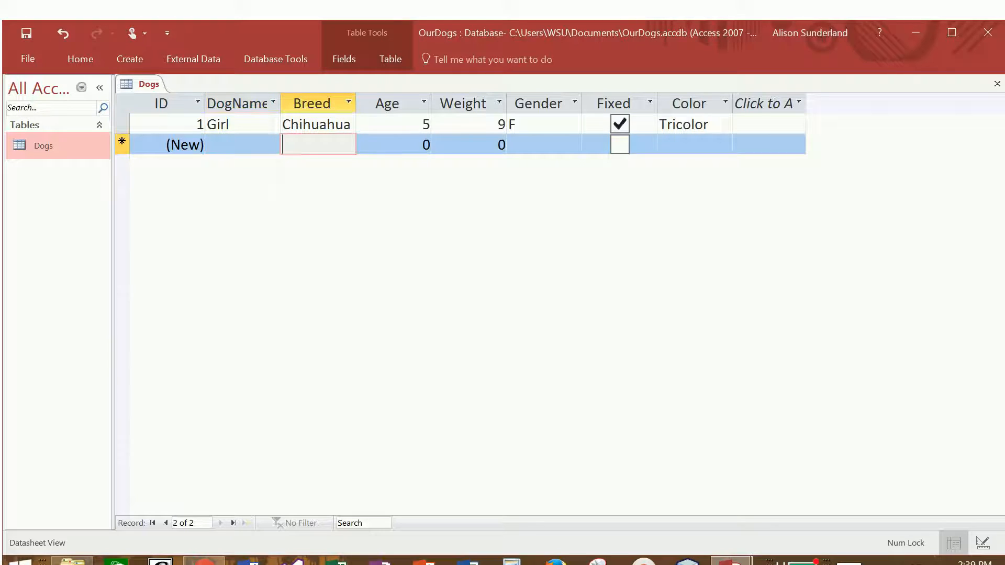
text(Chihuahua)
click(469, 144)
text(12)
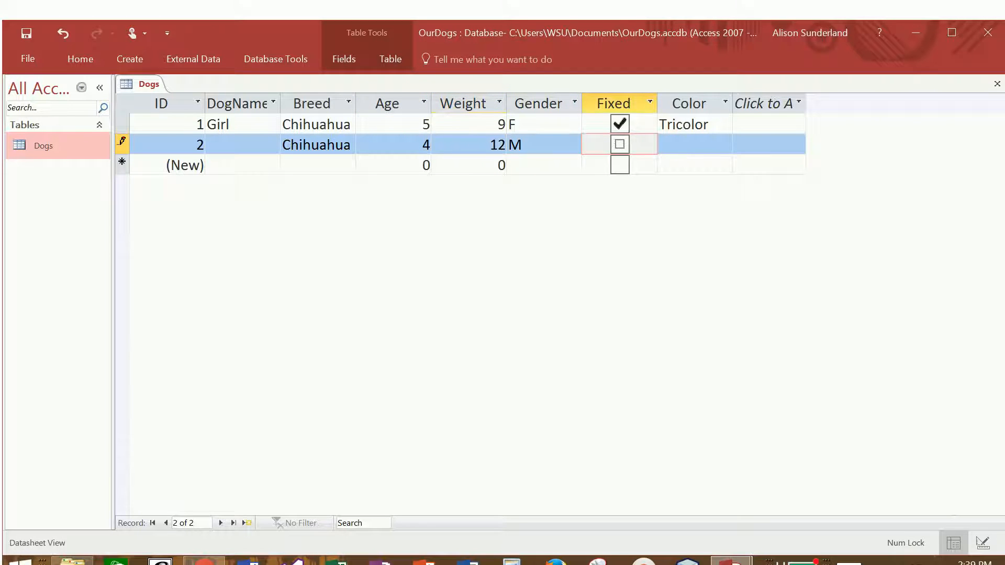
click(619, 144)
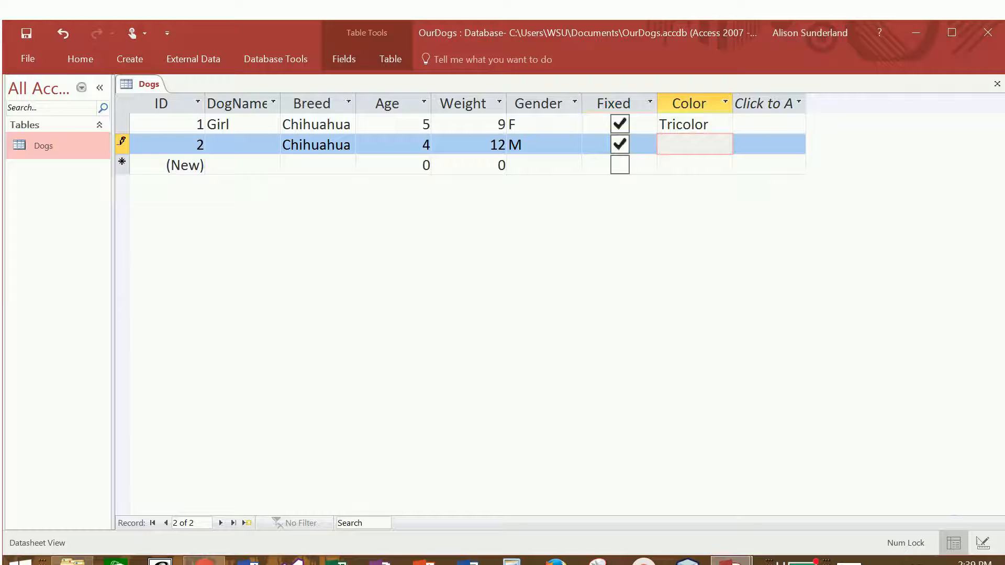
text(Tan)
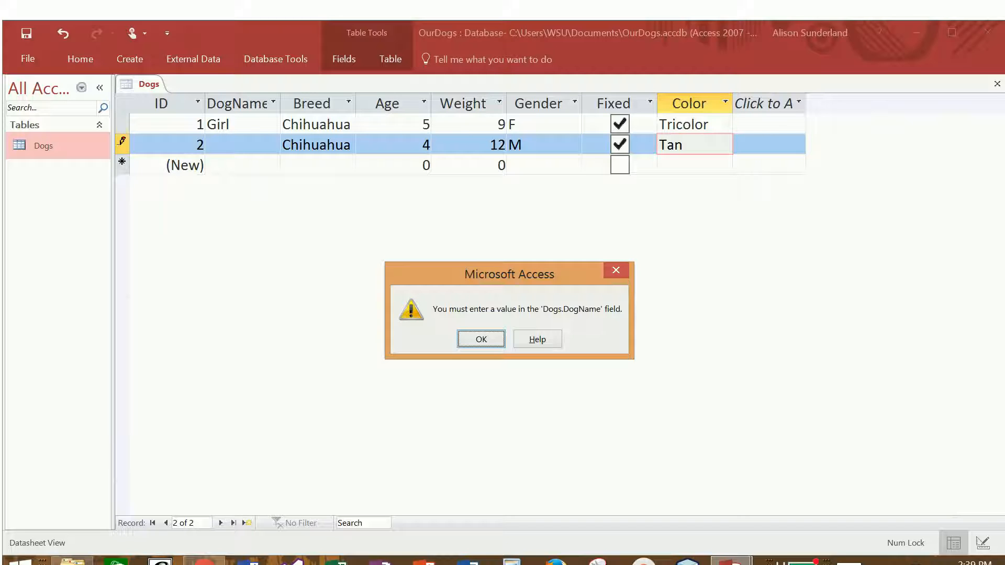
Step: Name the second dog Boy and leave the row to save it
click(481, 339)
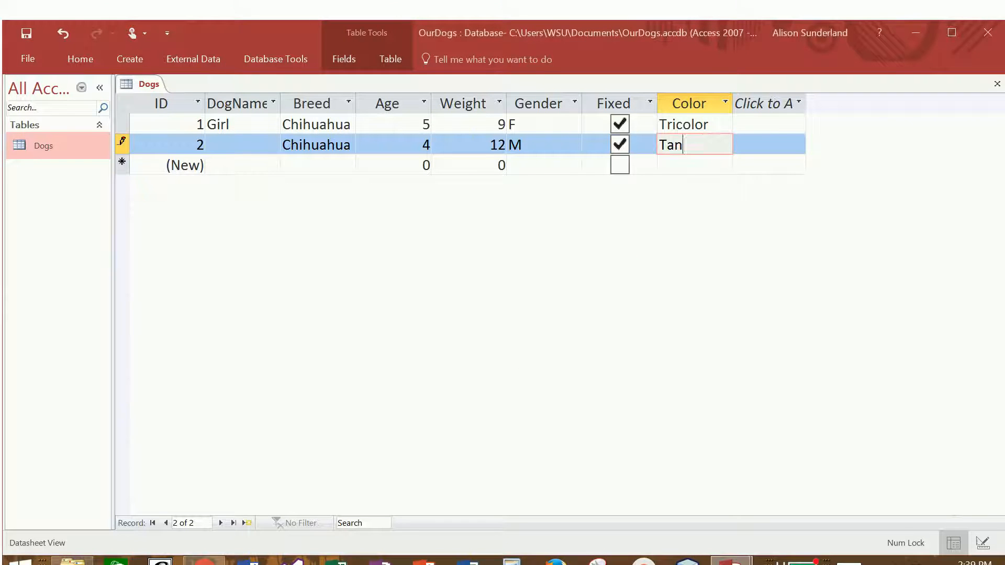
click(237, 145)
text(Boy)
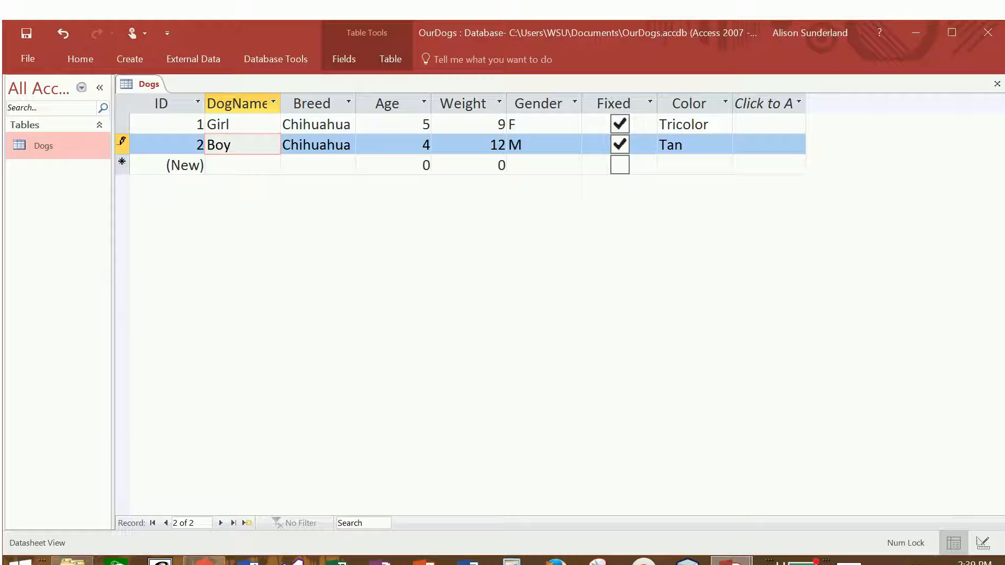
click(317, 144)
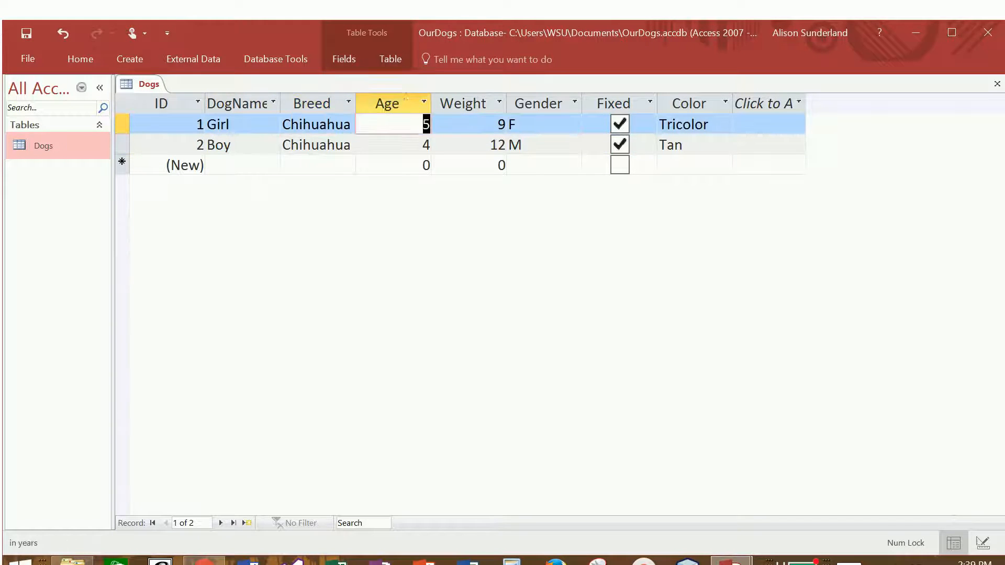
click(218, 145)
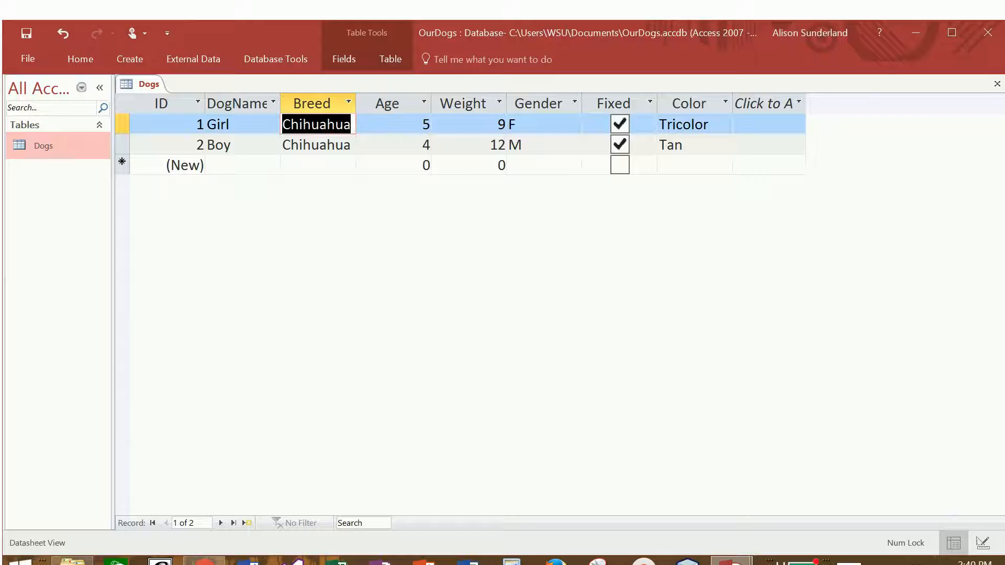
click(540, 145)
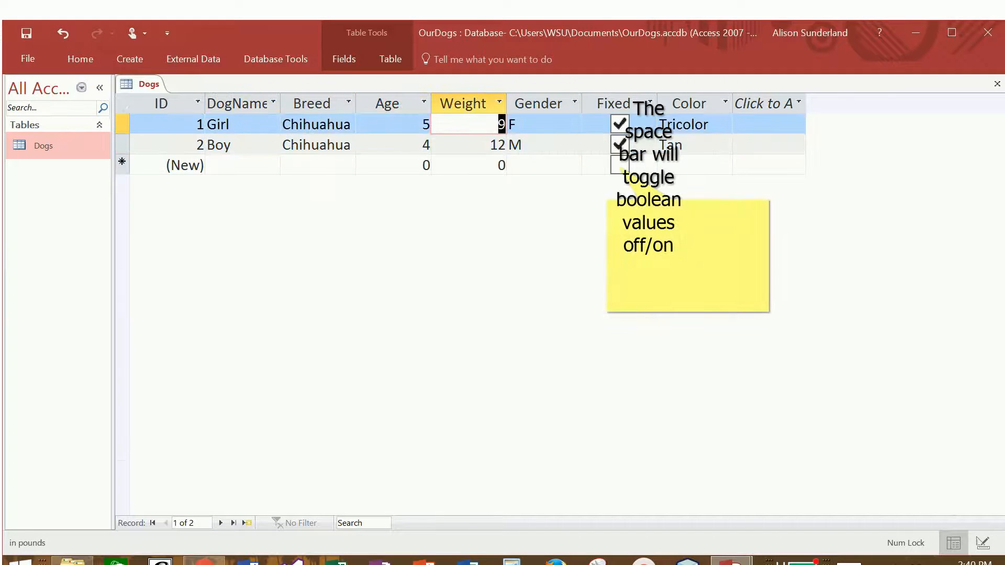
click(408, 145)
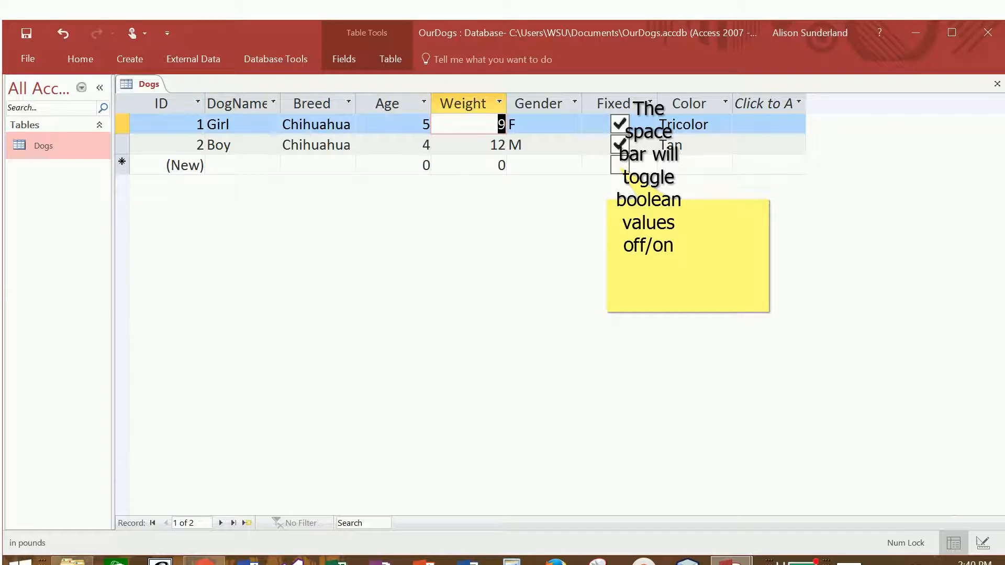
click(387, 103)
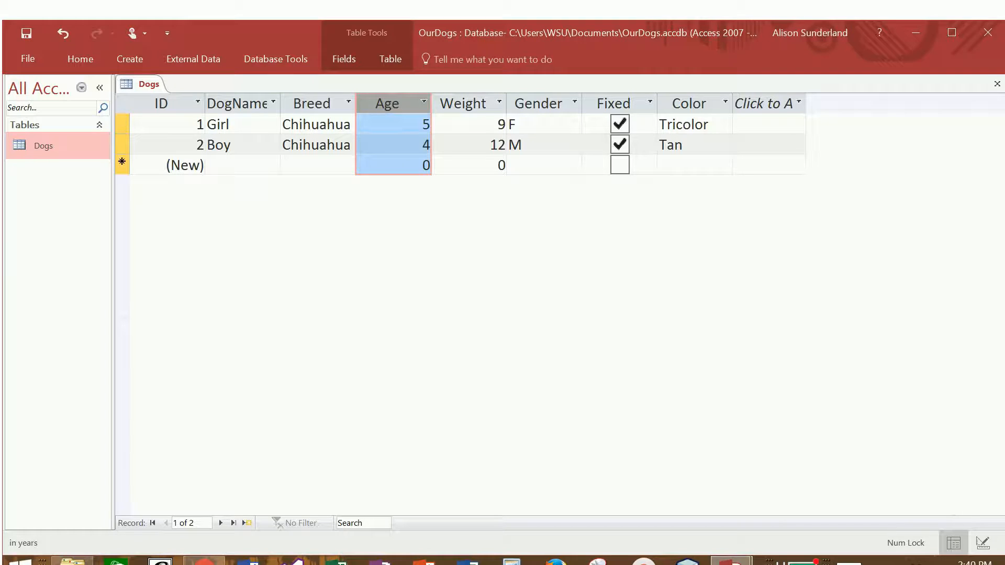
Step: Select the Gender, Age and Weight columns and center the Age and Weight values
click(538, 103)
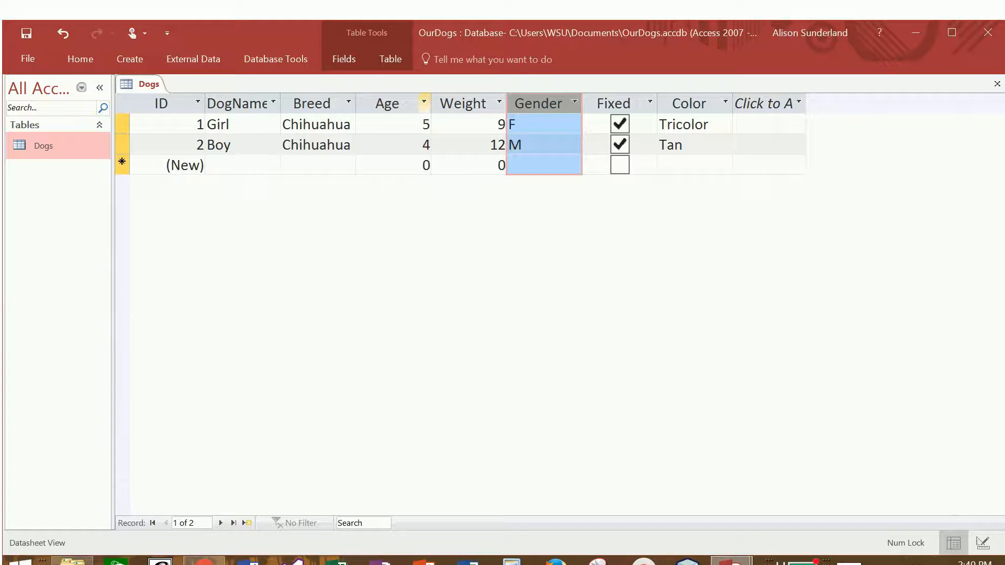
click(387, 103)
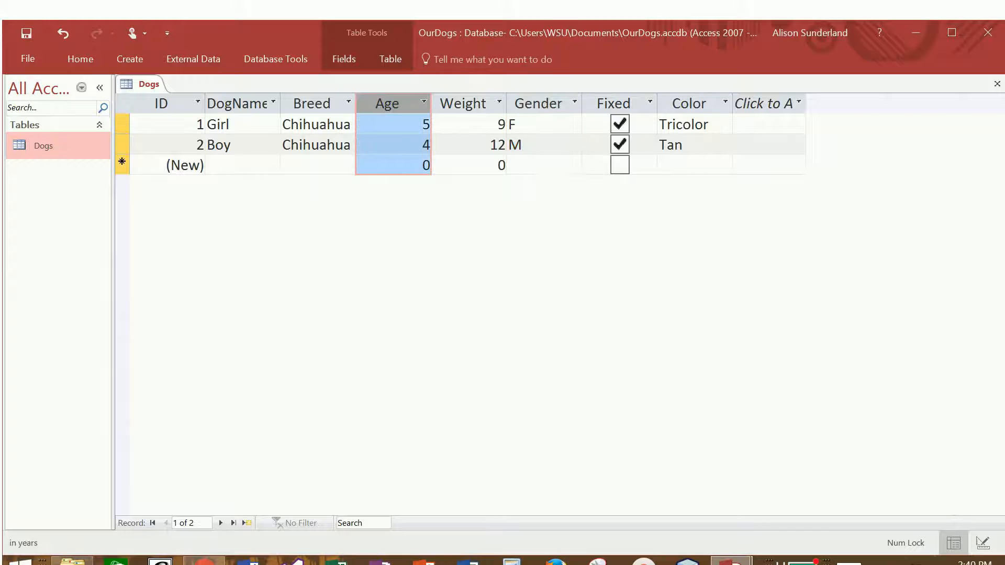
click(80, 59)
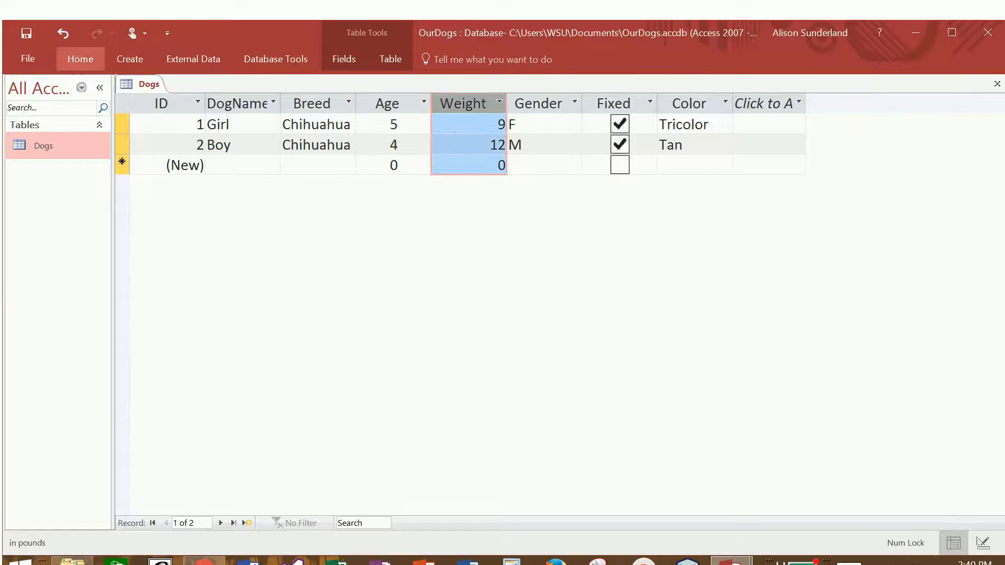
click(80, 59)
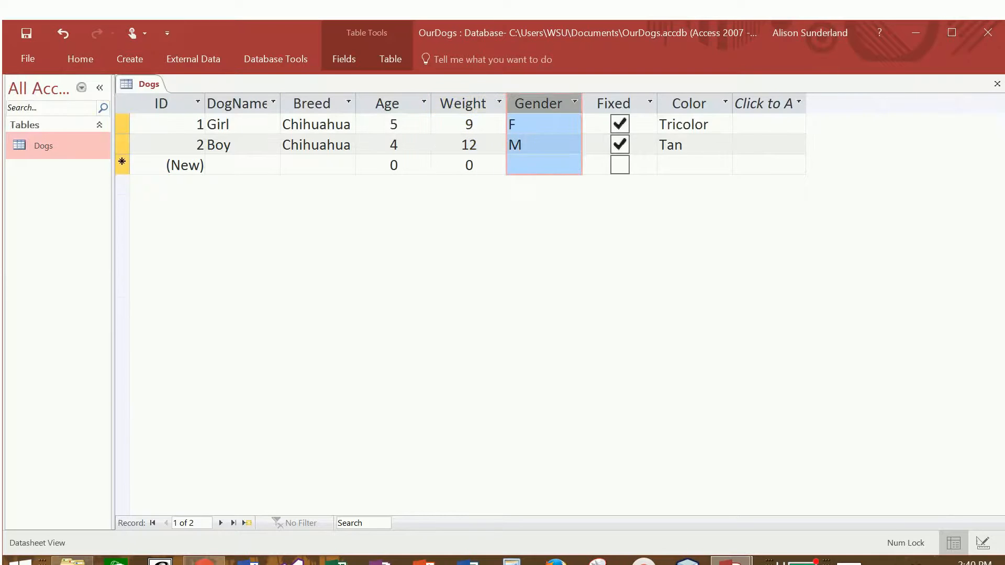
Step: Center the Gender and Color column values
click(80, 58)
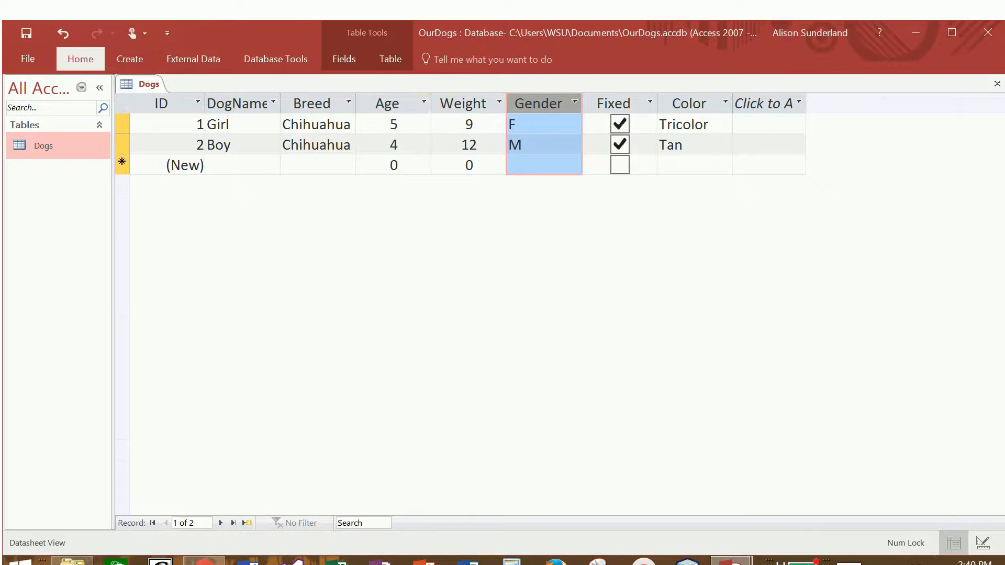
click(80, 59)
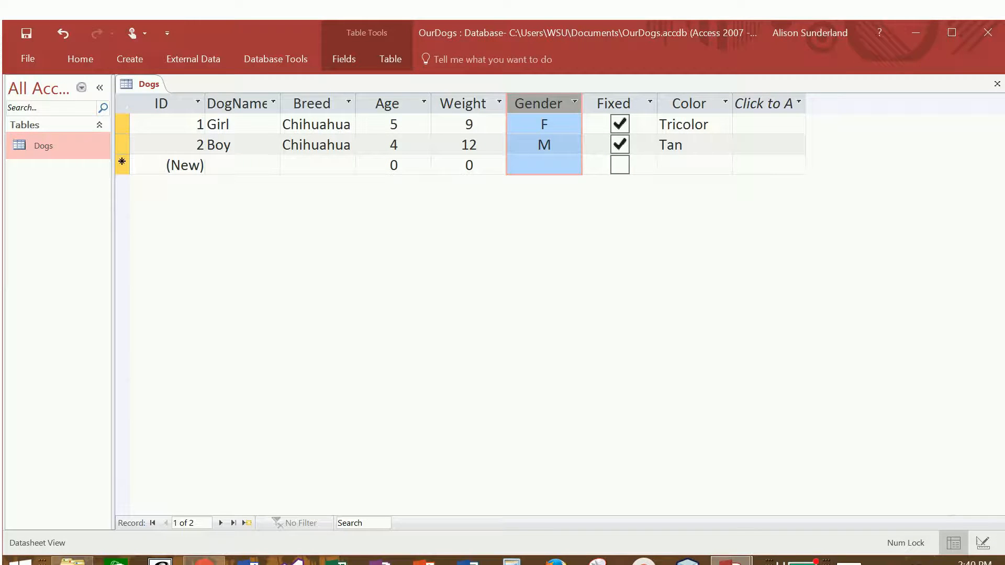
click(689, 102)
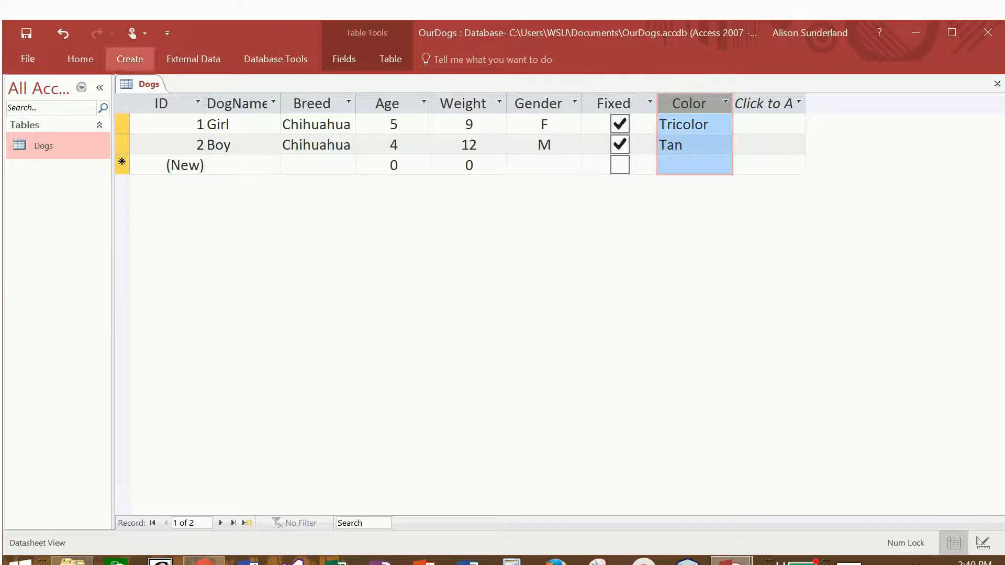
click(80, 58)
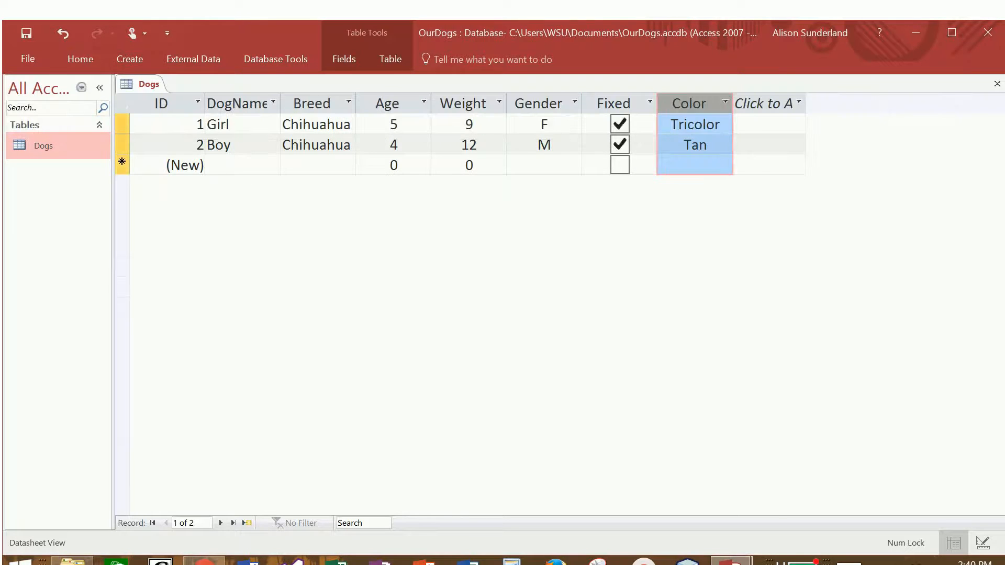
click(317, 165)
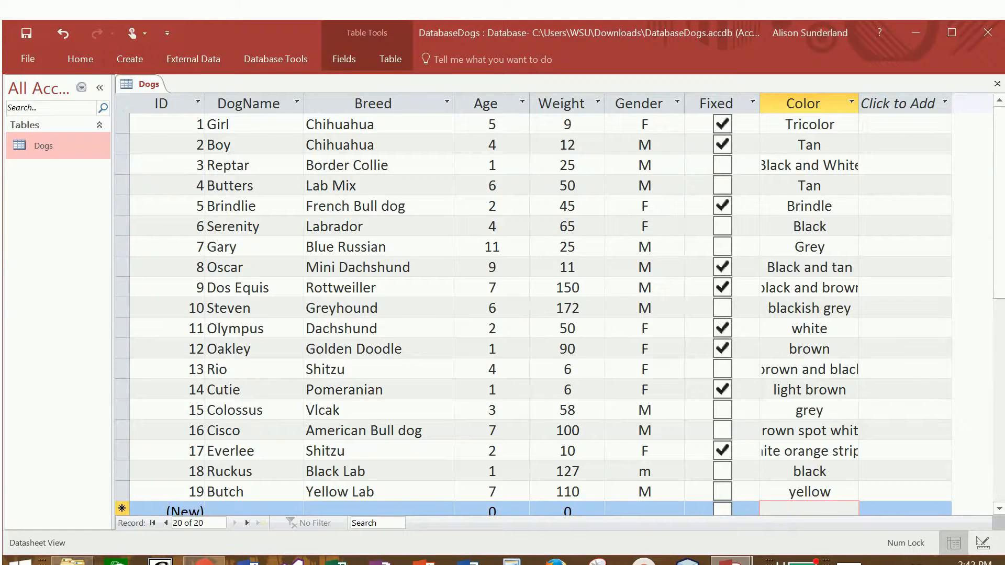
Step: Select the Color column of the 19-record Dogs table
click(803, 103)
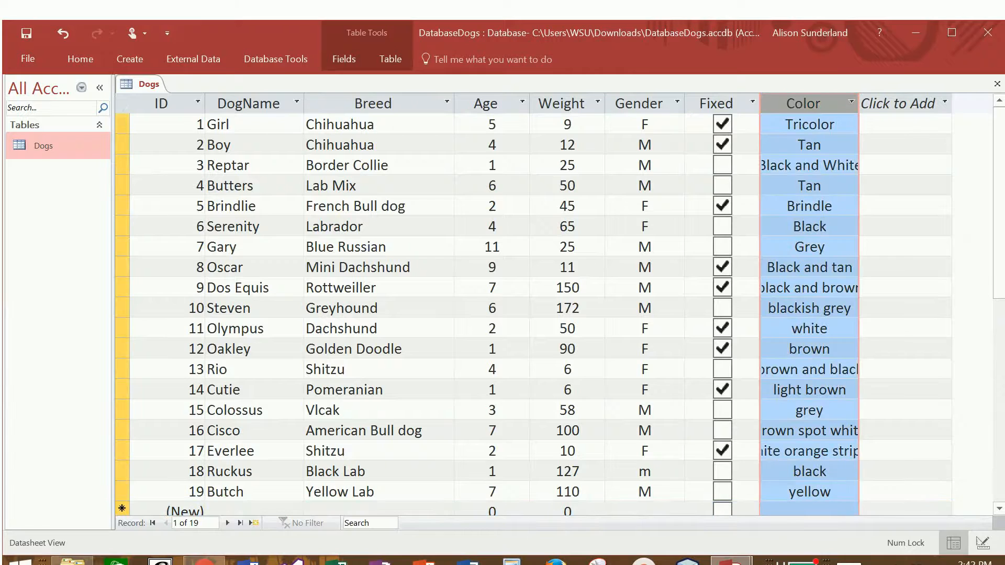